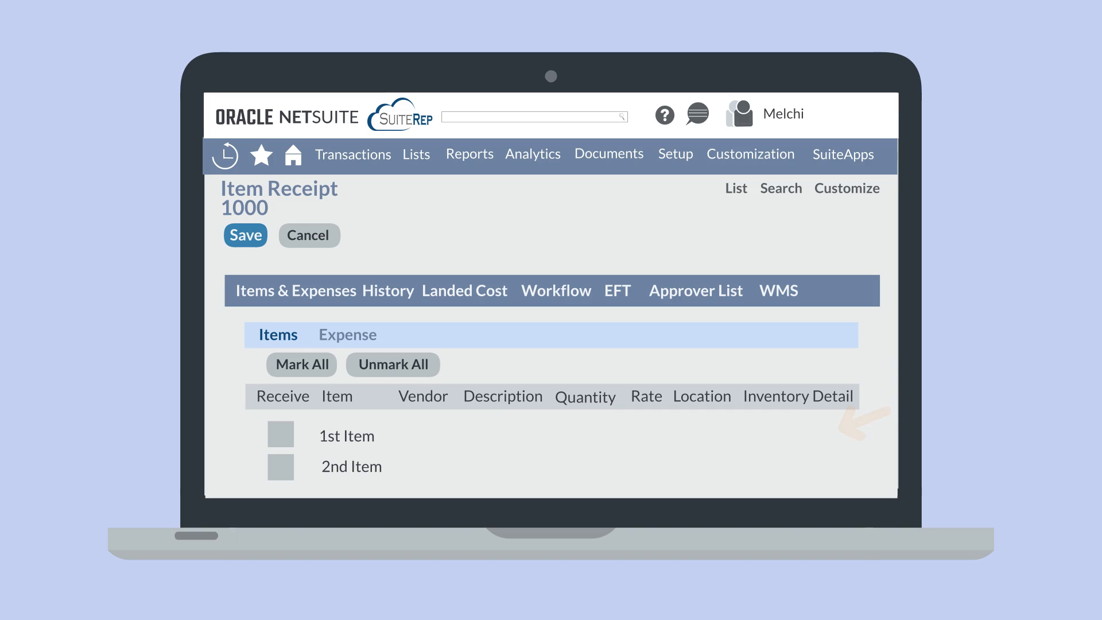
# Review the inventory detail on the receipt, then start a new Inventory Status Change transaction
pyautogui.click(797, 396)
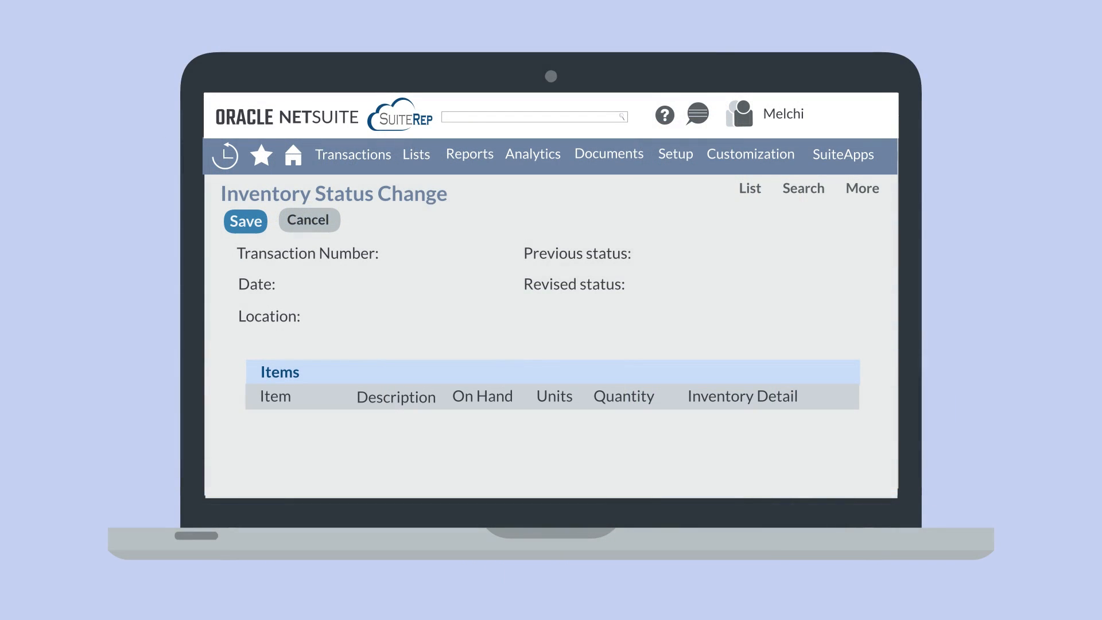
pyautogui.click(352, 154)
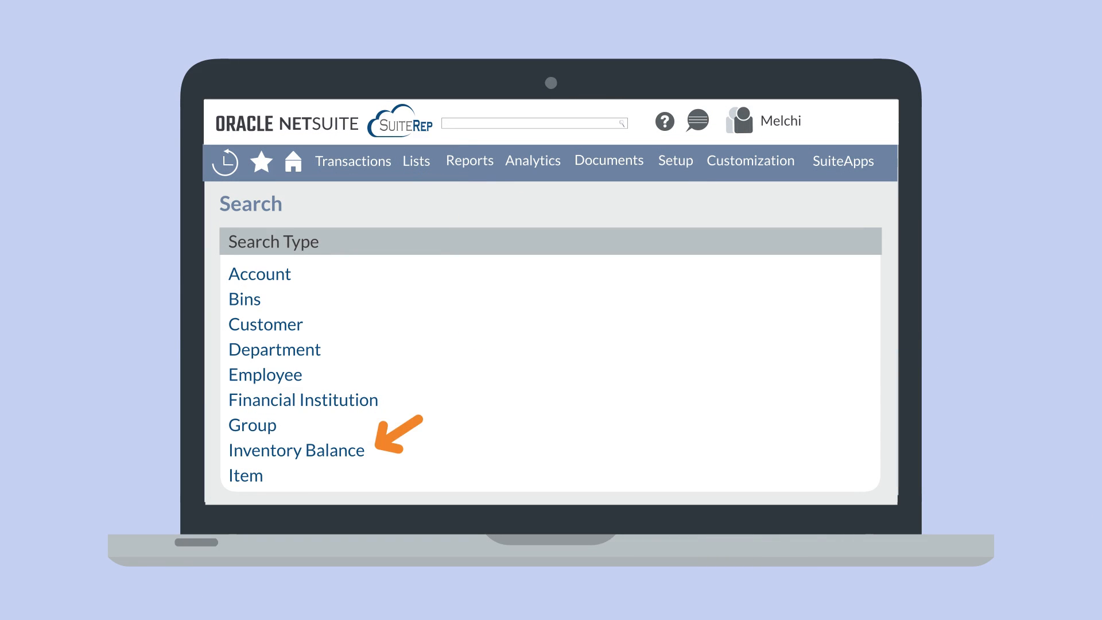
# Choose Inventory Balance as the search type to start a balance search
pyautogui.click(296, 450)
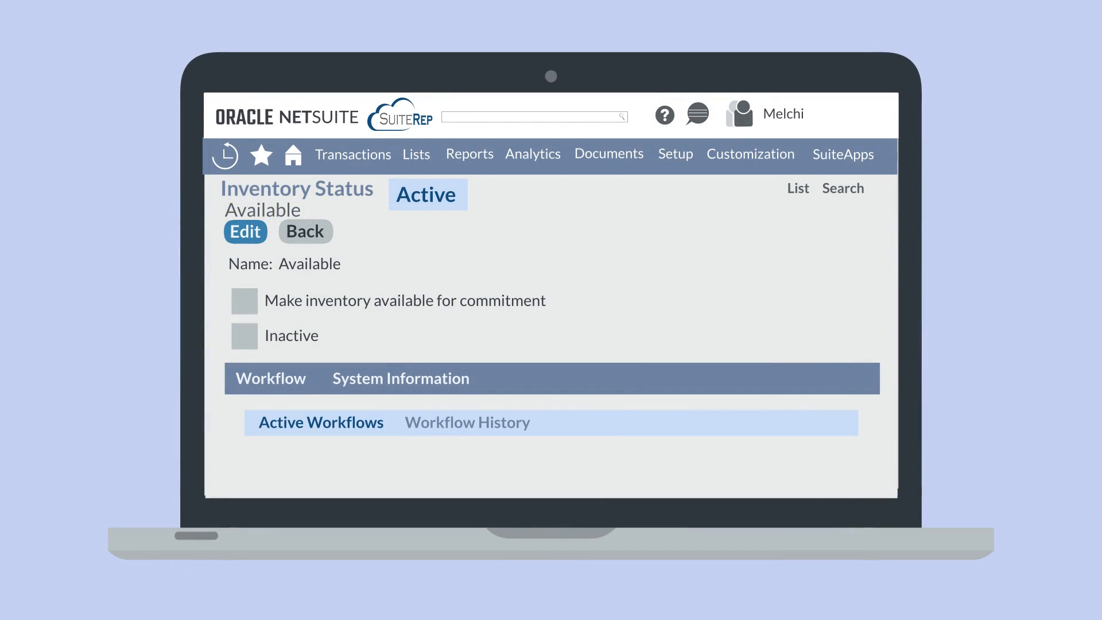
# Check the Inactive box on the Available inventory status record
pyautogui.click(244, 337)
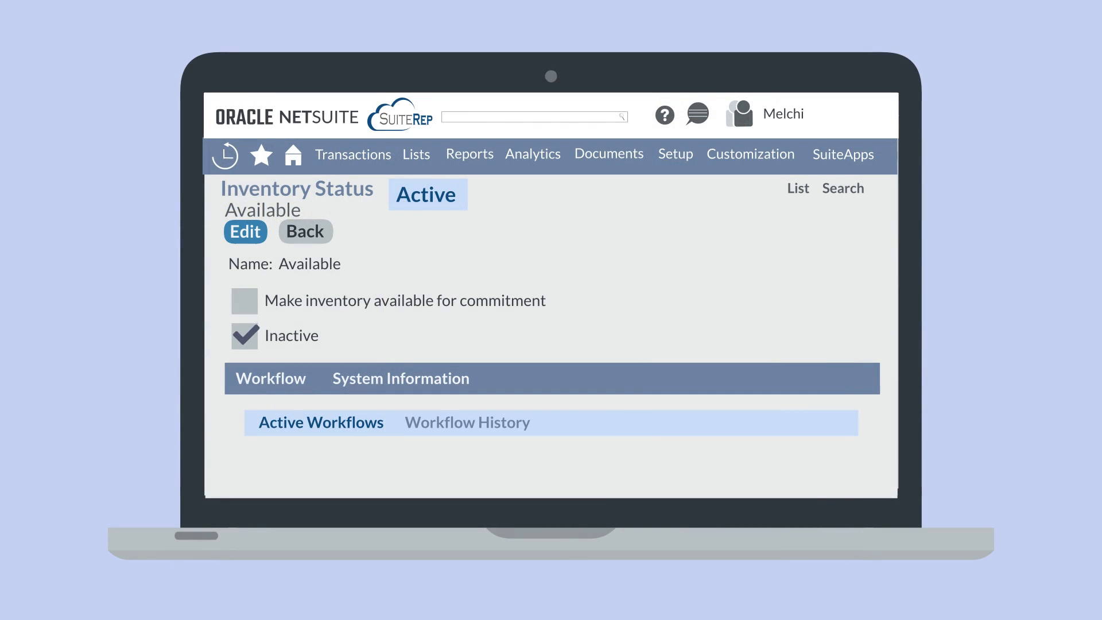